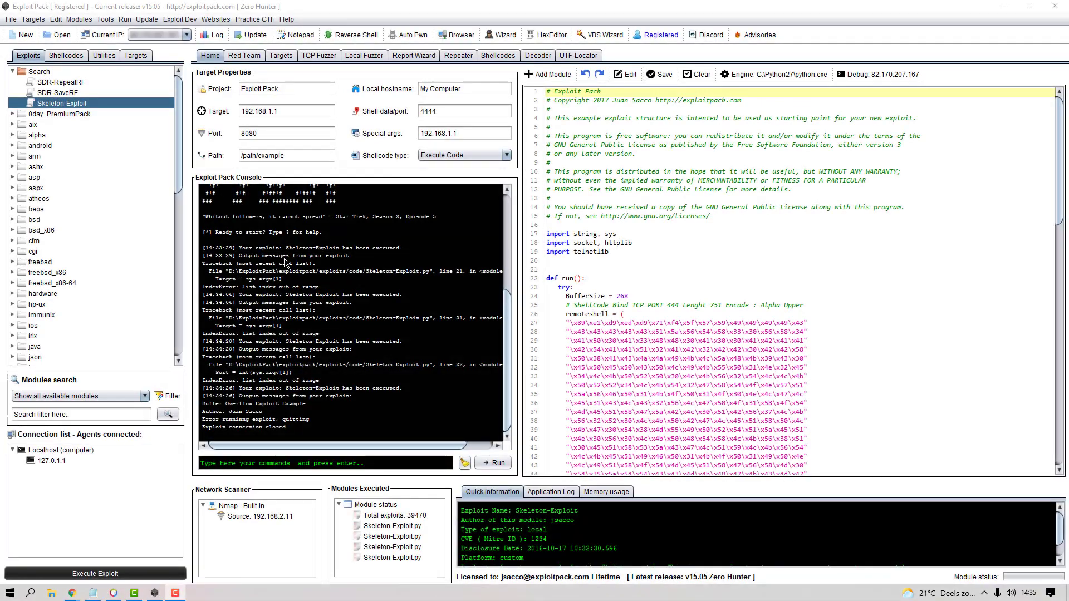
mouse_move(191, 266)
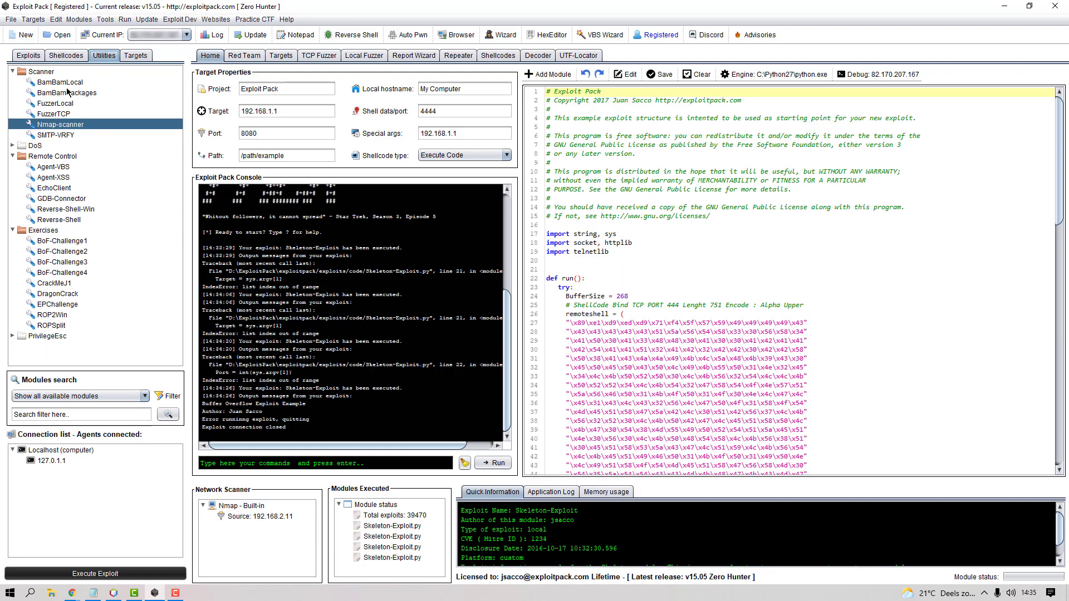
- Open FuzzerLocal, then show the Nmap-scanner module's description
left_click(27, 55)
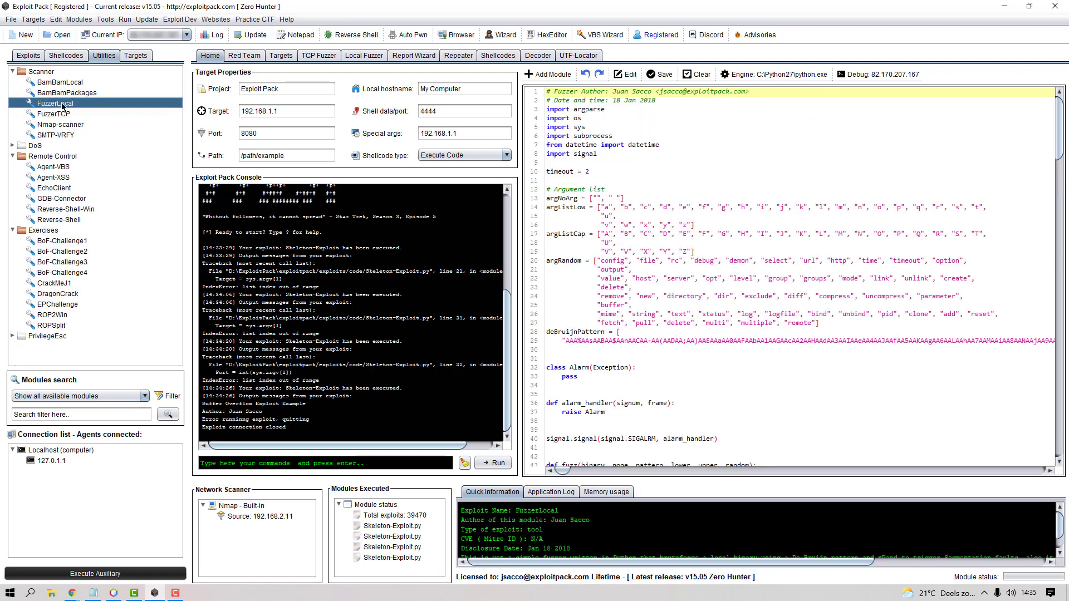
left_click(60, 124)
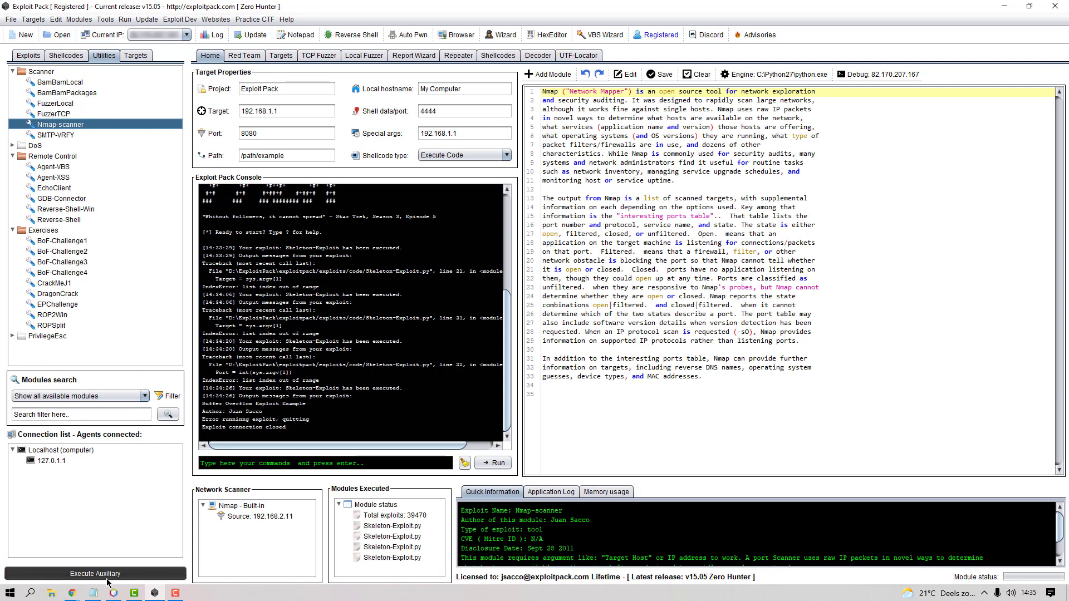
mouse_move(72, 585)
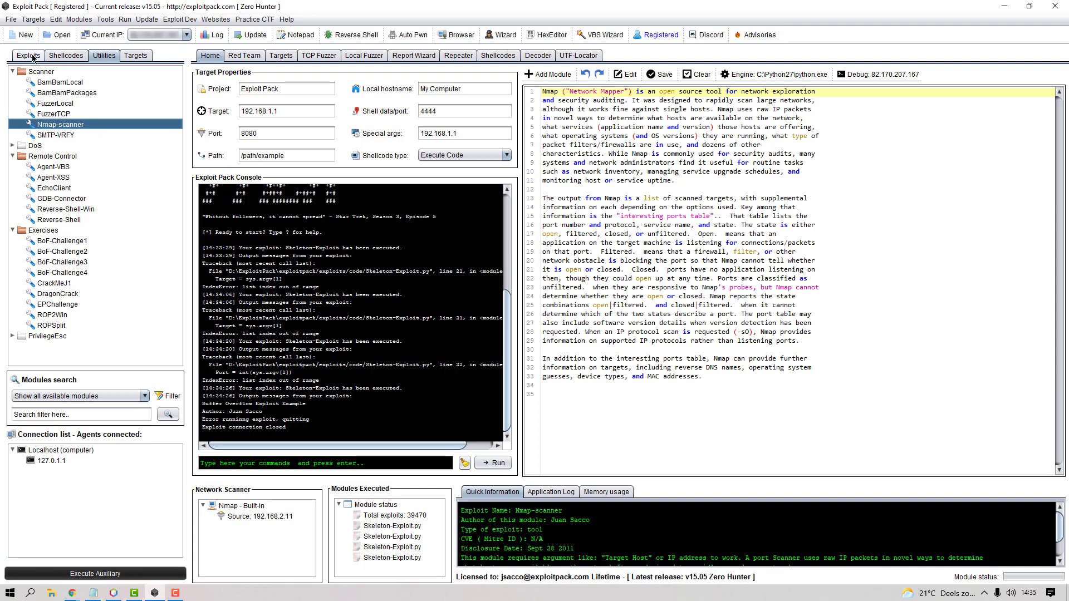
- Load Skeleton-Exploit from the exploits list with Execute Code as shellcode type
left_click(57, 91)
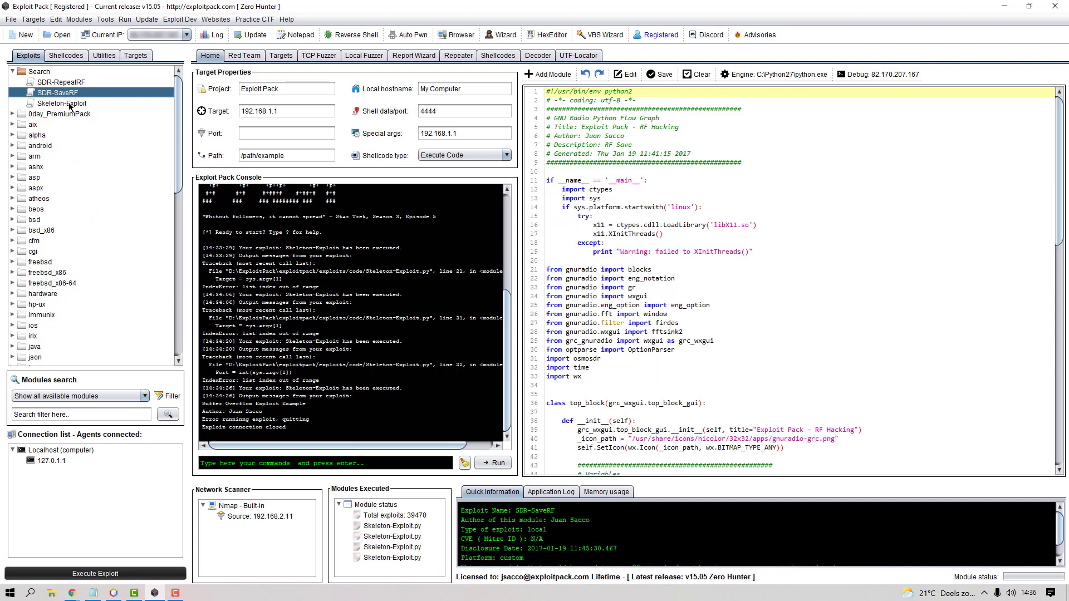
left_click(64, 103)
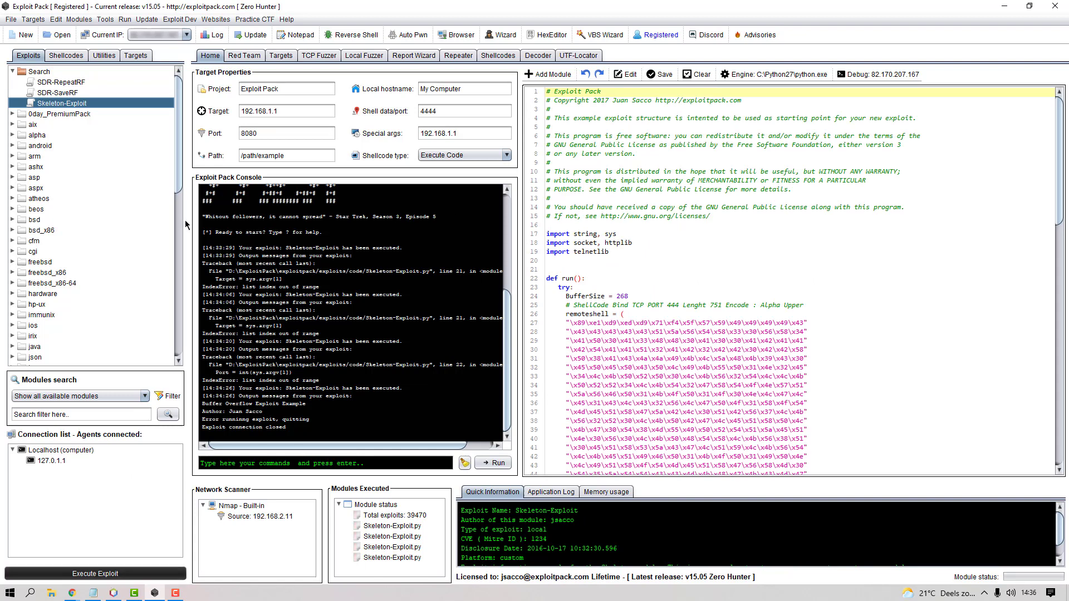
mouse_move(177, 219)
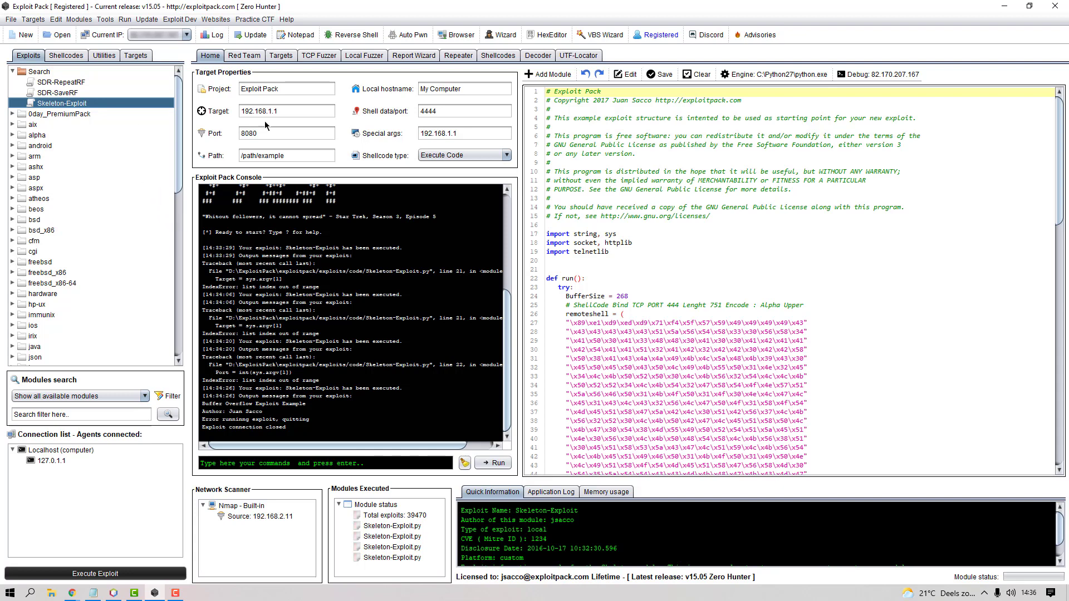
mouse_move(219, 127)
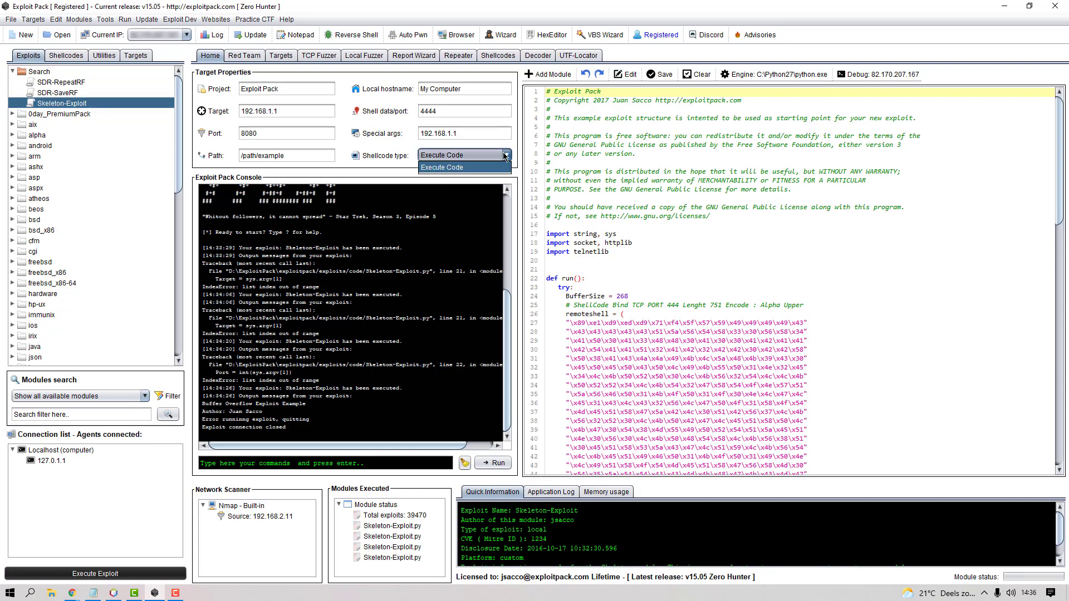
mouse_move(447, 168)
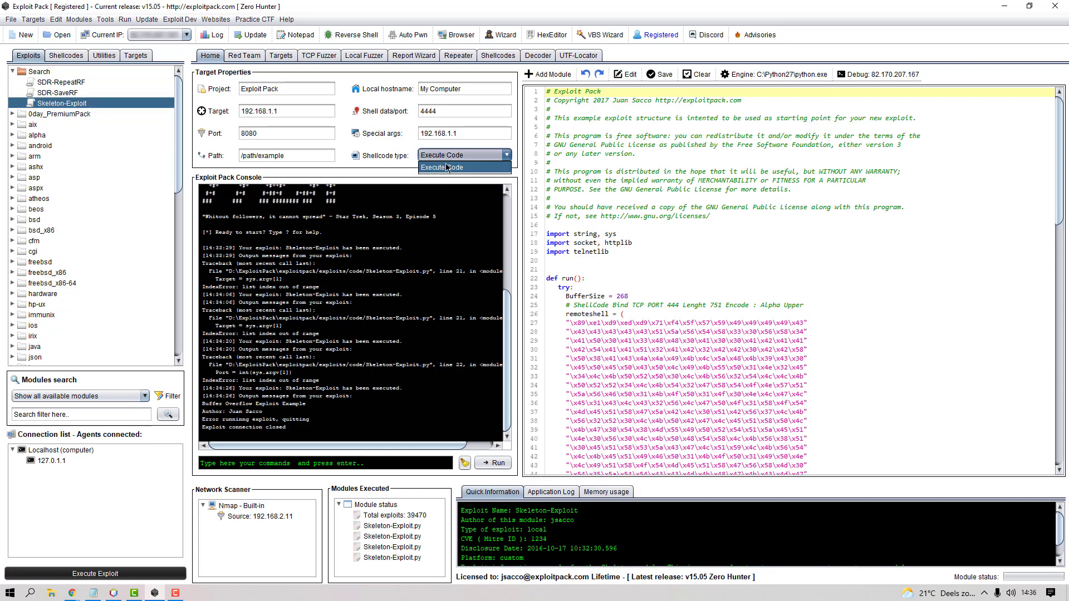
left_click(441, 167)
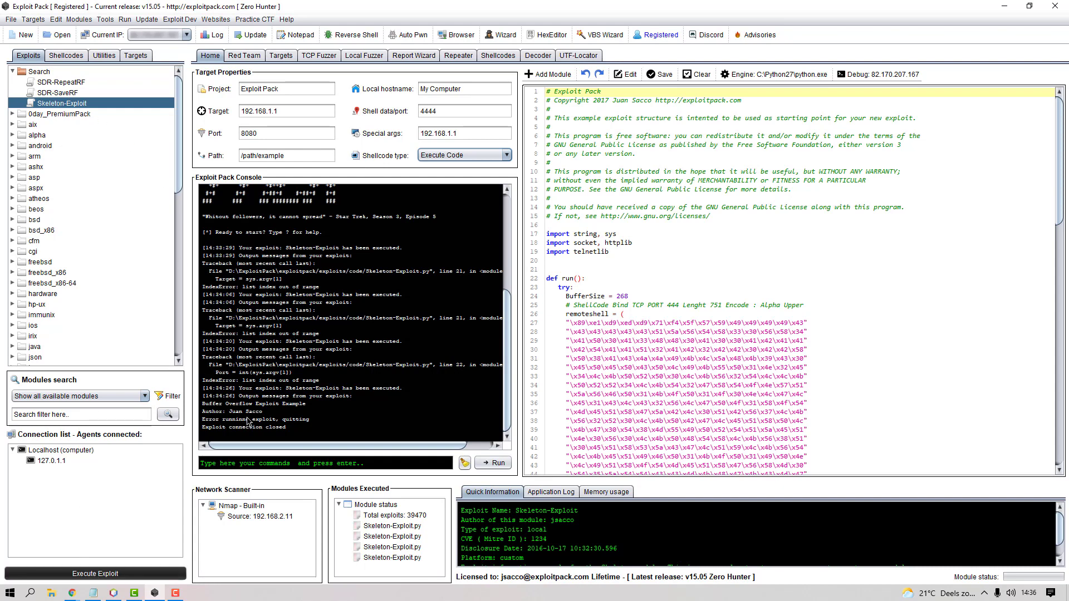
- Set target 127.0.0.1 and execute Skeleton-Exploit, accepting the unmodified-exploit warning
left_click(286, 110)
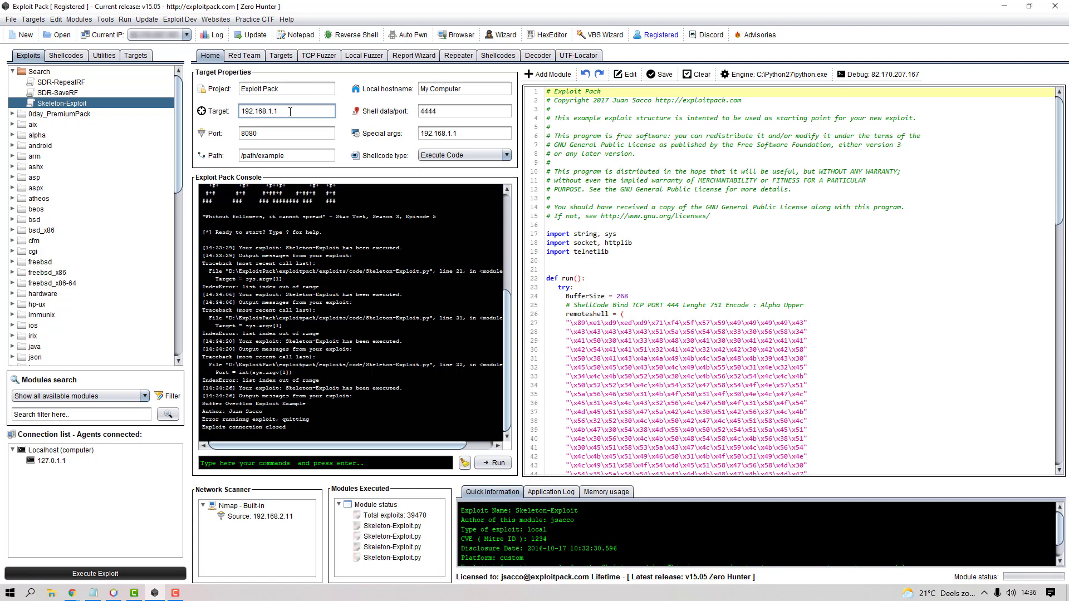
type("127.00")
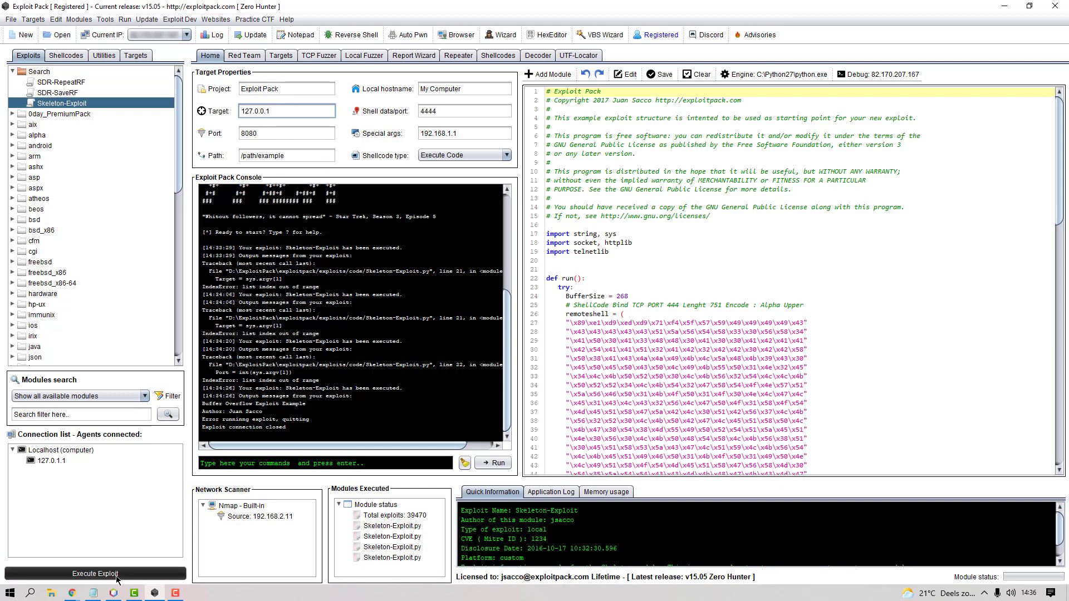
left_click(95, 574)
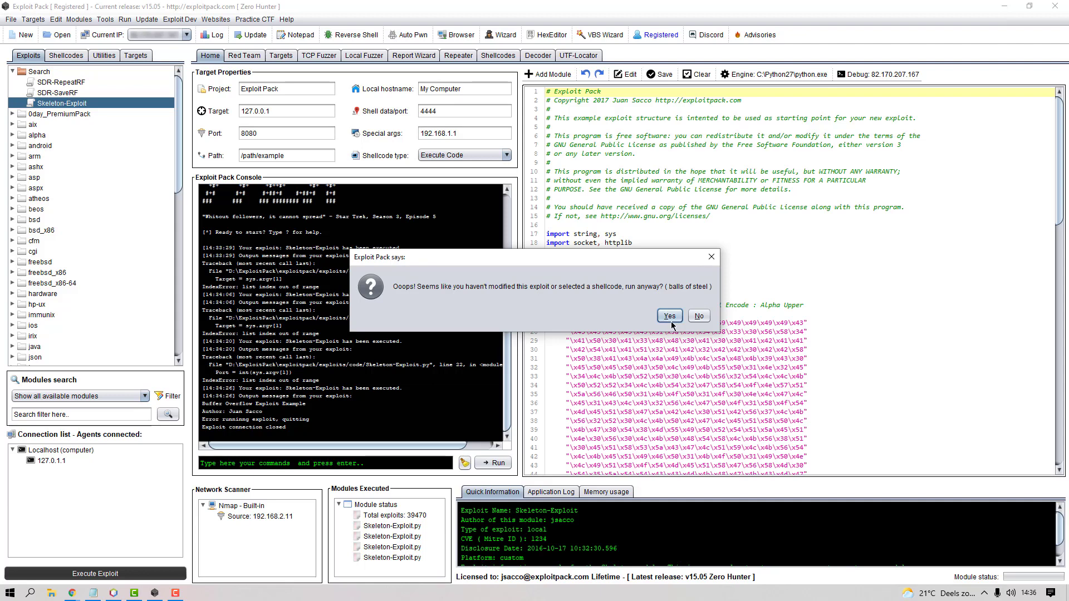
left_click(669, 316)
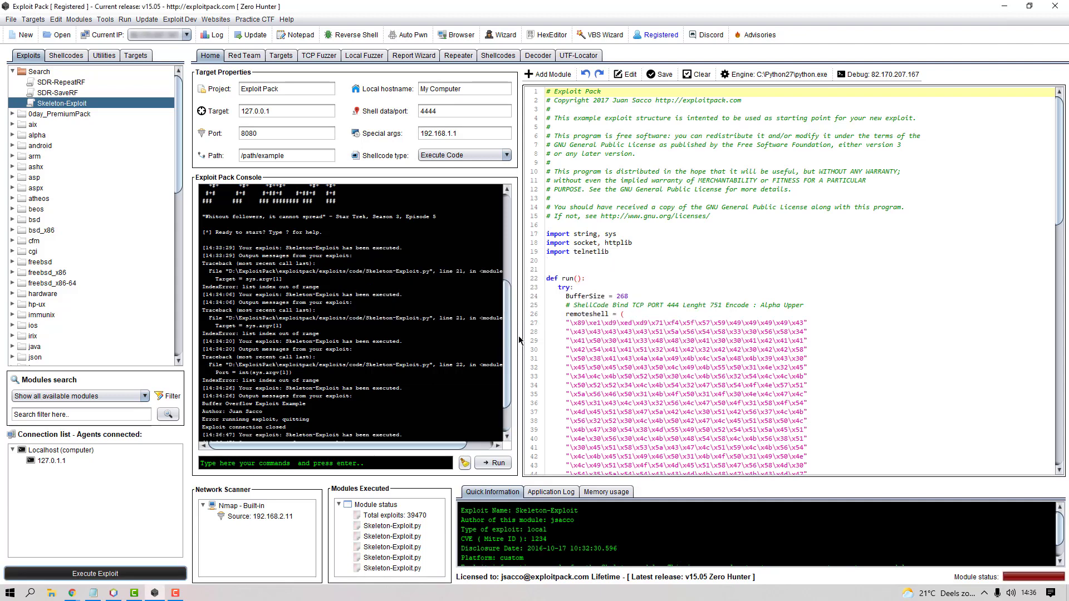
scroll("down", 3)
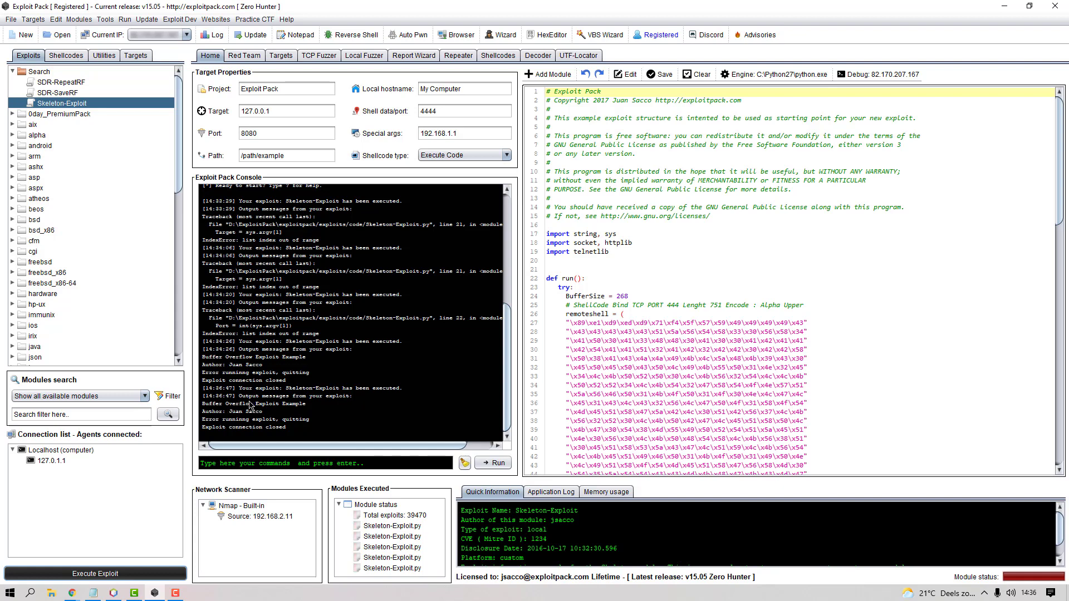
mouse_move(258, 408)
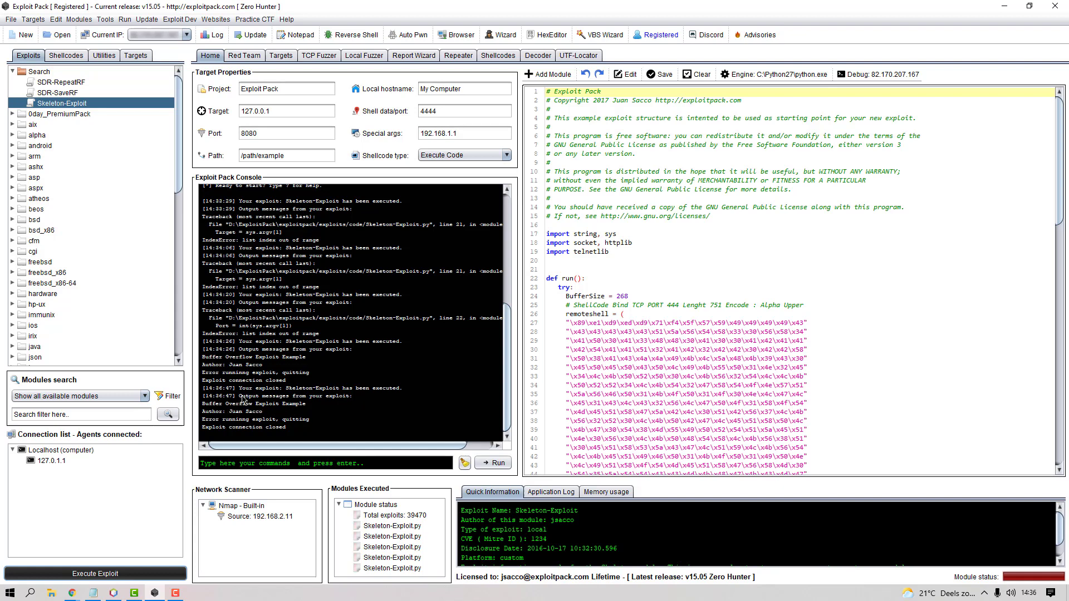
double_click(295, 396)
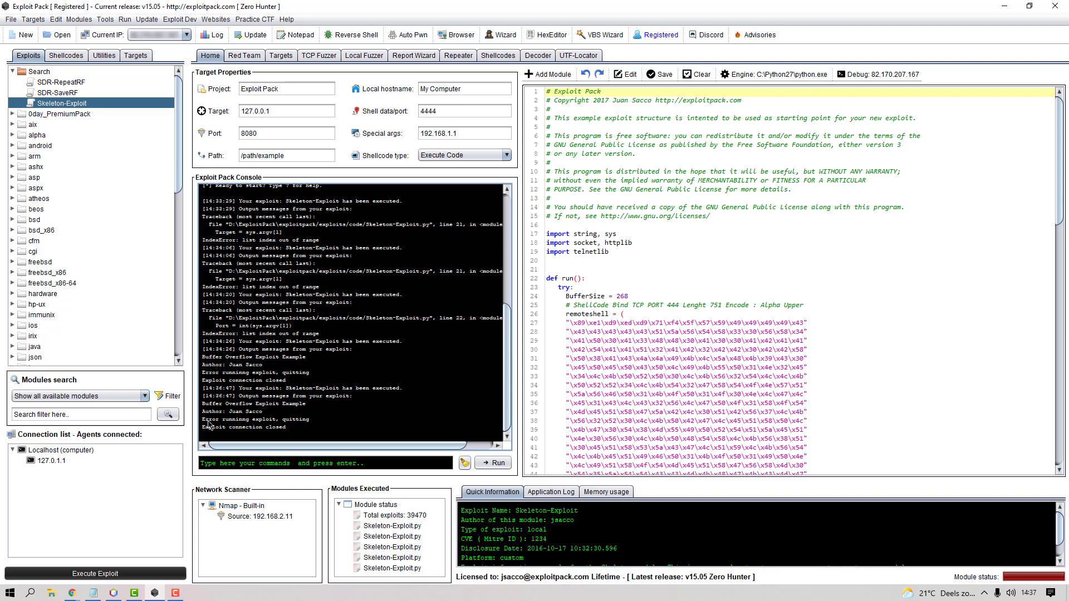
double_click(237, 418)
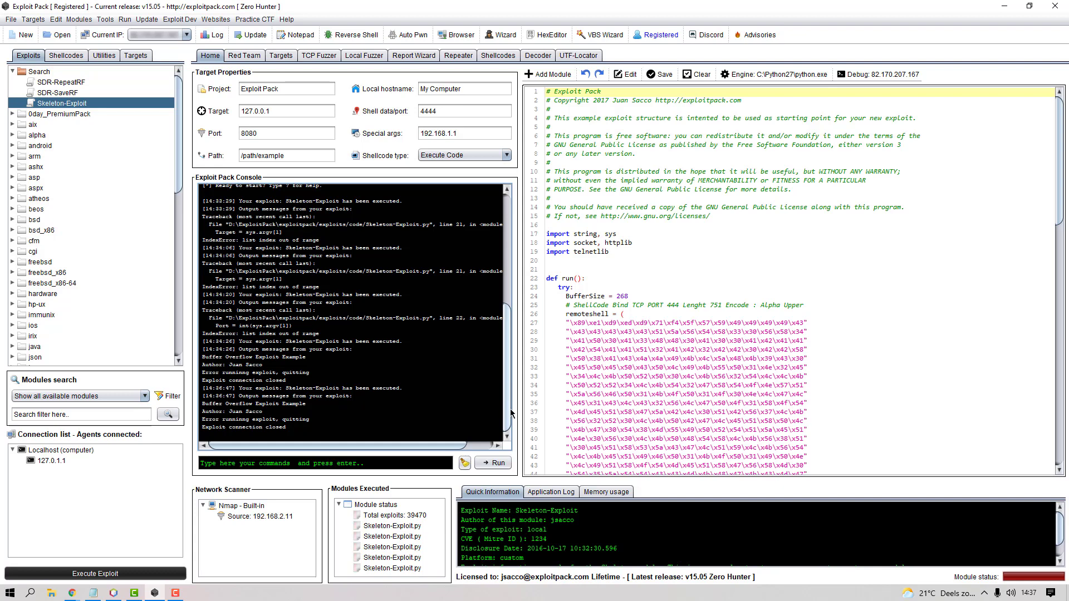
mouse_move(383, 541)
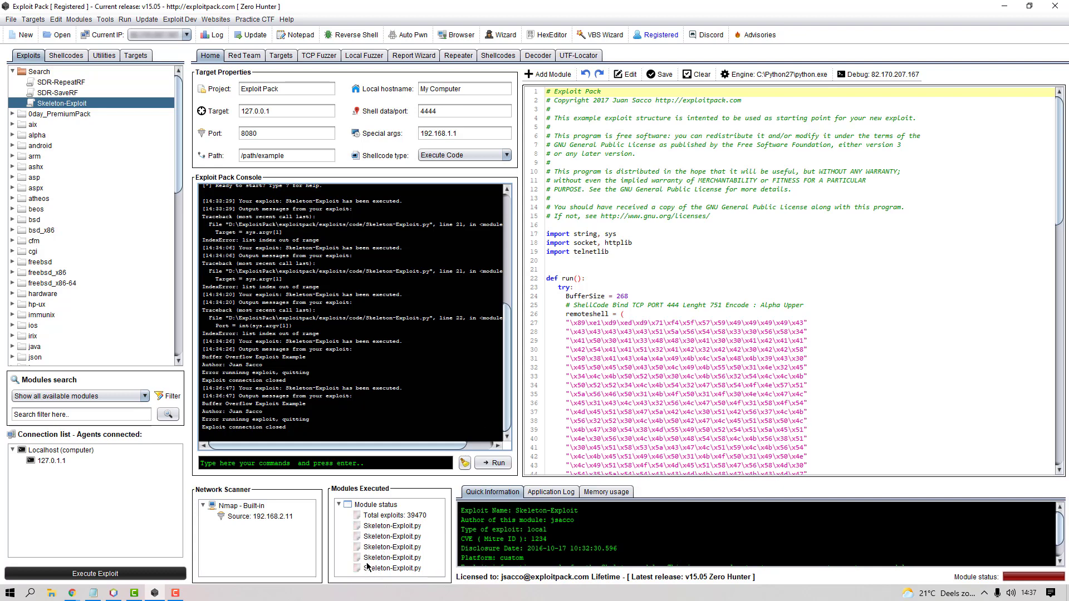
left_click(550, 492)
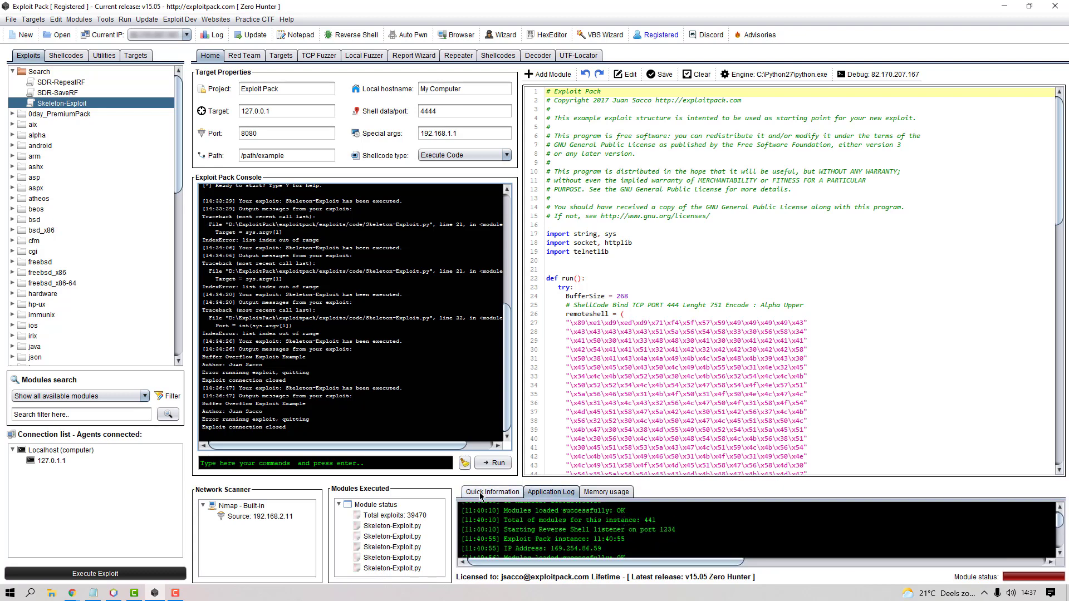
left_click(492, 492)
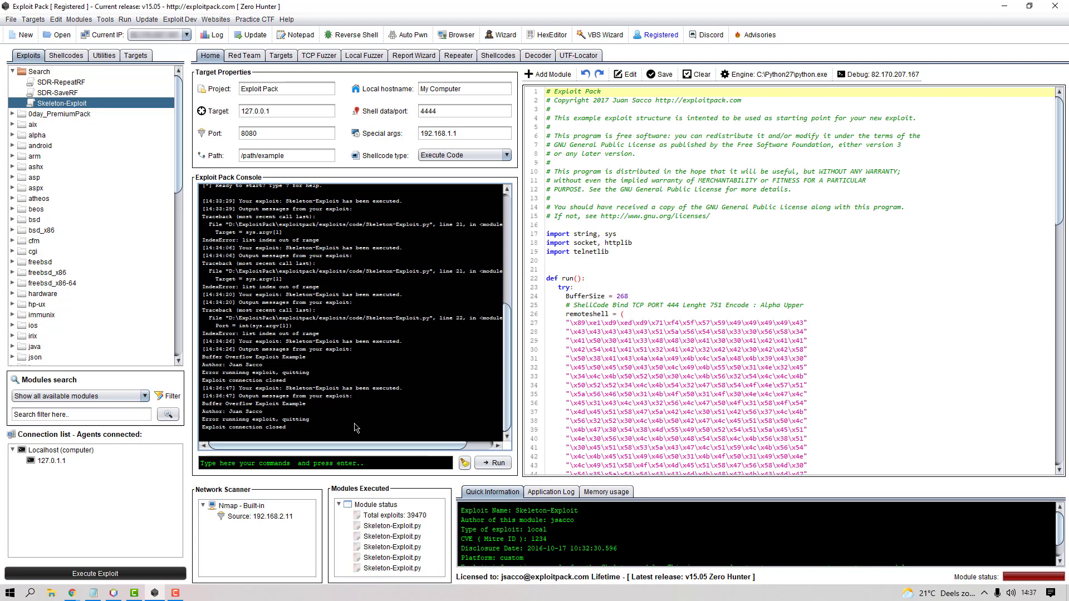
mouse_move(154, 325)
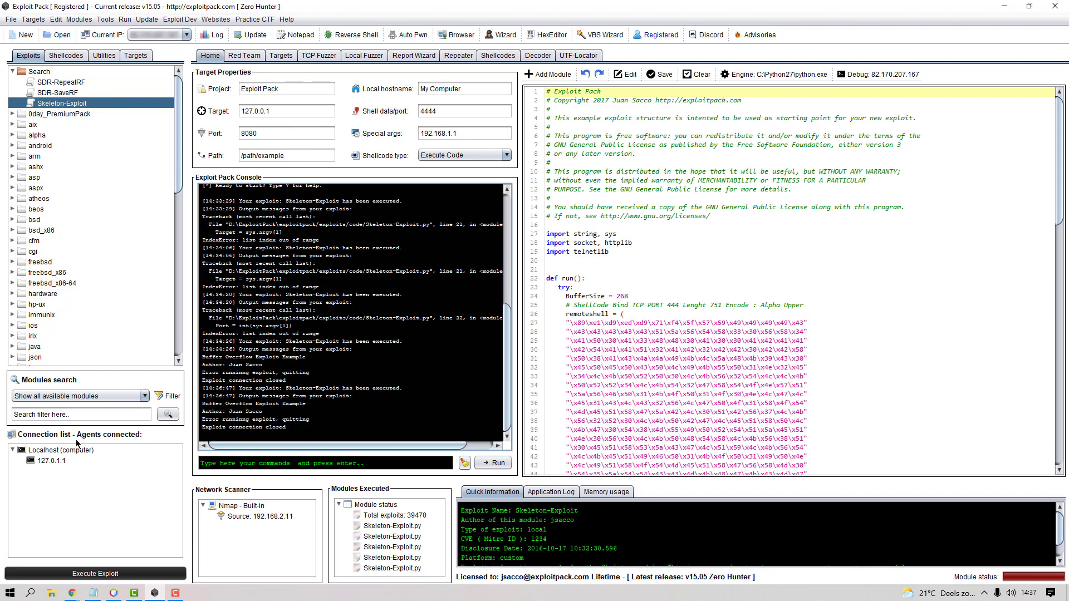
mouse_move(156, 556)
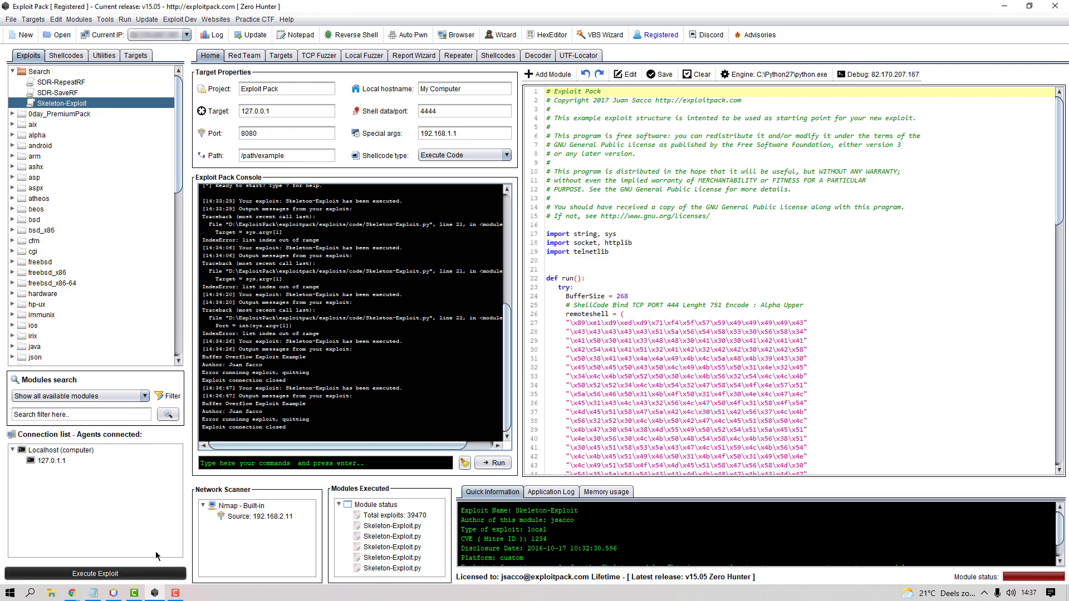